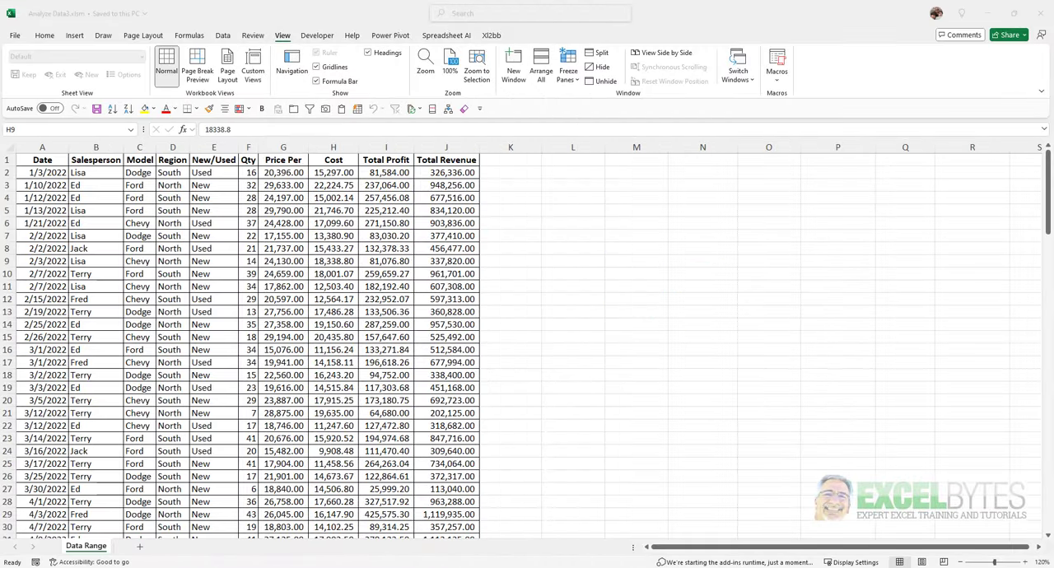
mouse_move(361, 273)
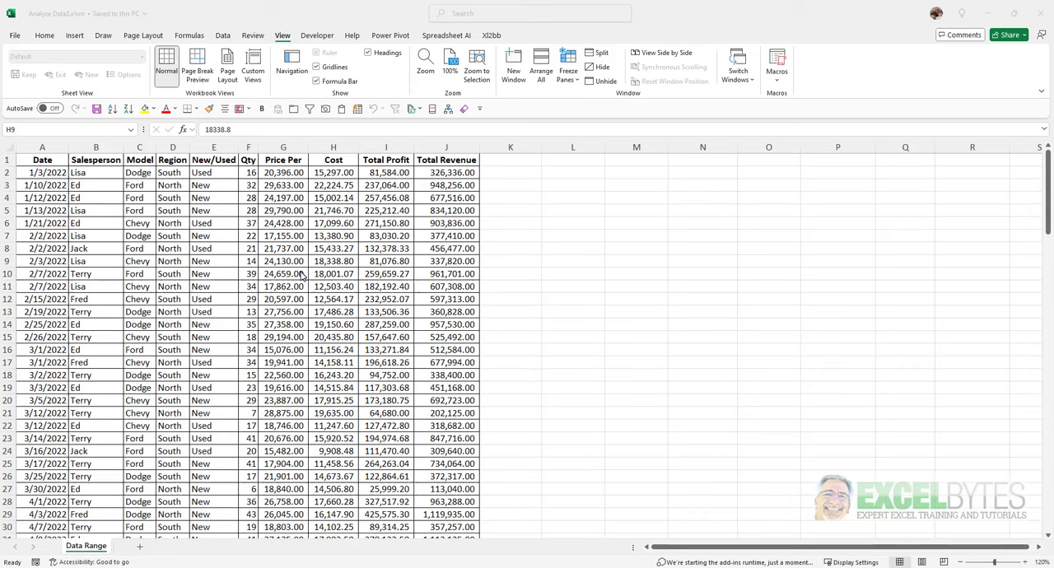
mouse_move(395, 270)
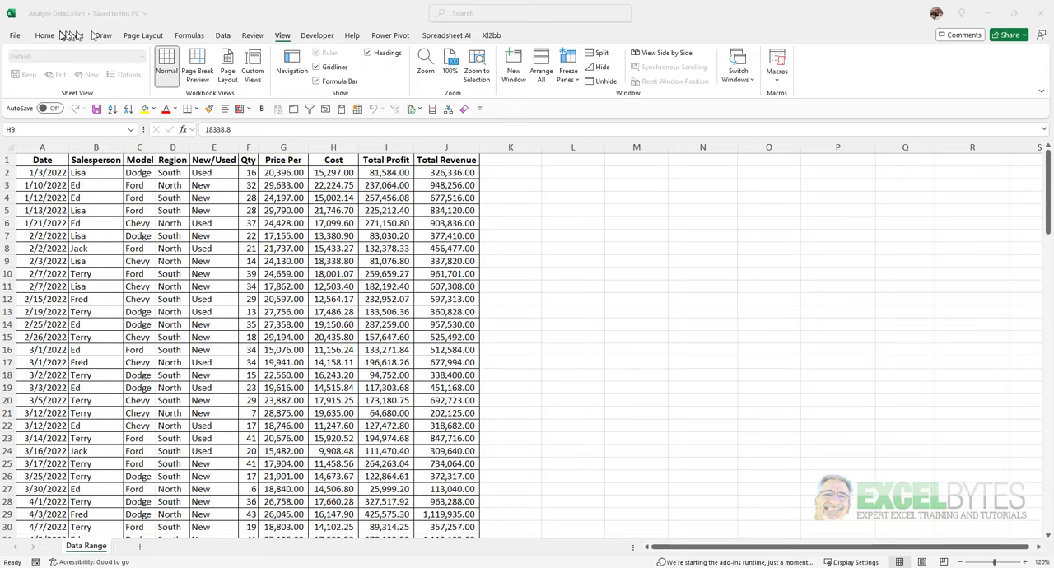
Show the Analyze Data pane from the Home ribbon for the sales table.
left_click(44, 36)
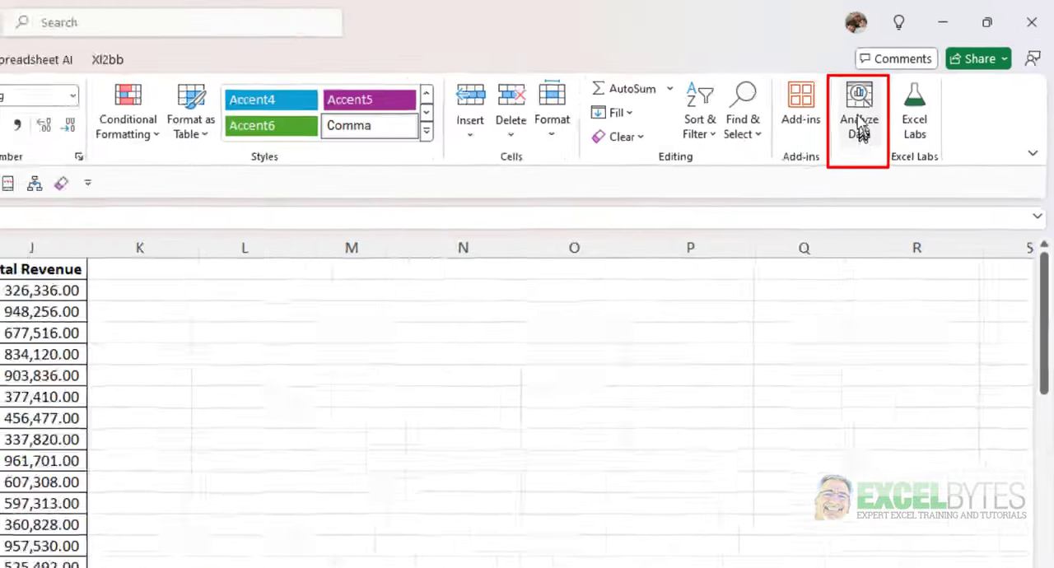
left_click(858, 112)
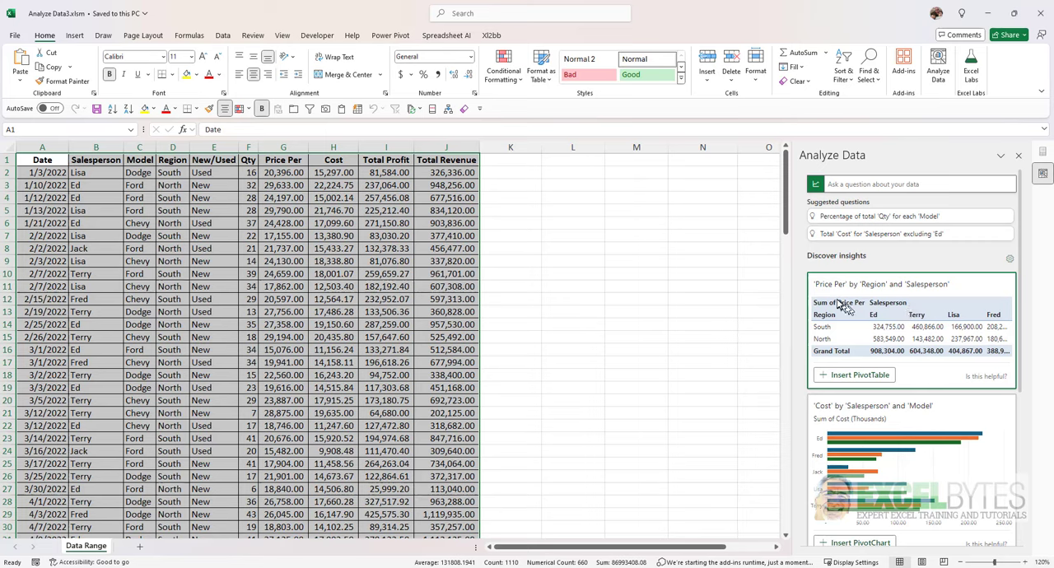
mouse_move(881, 293)
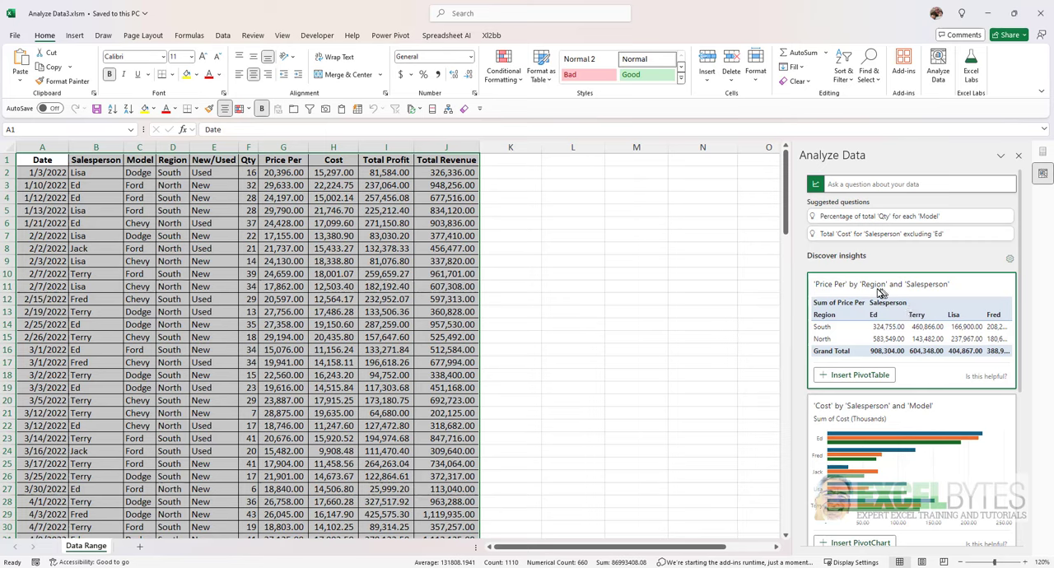
mouse_move(883, 365)
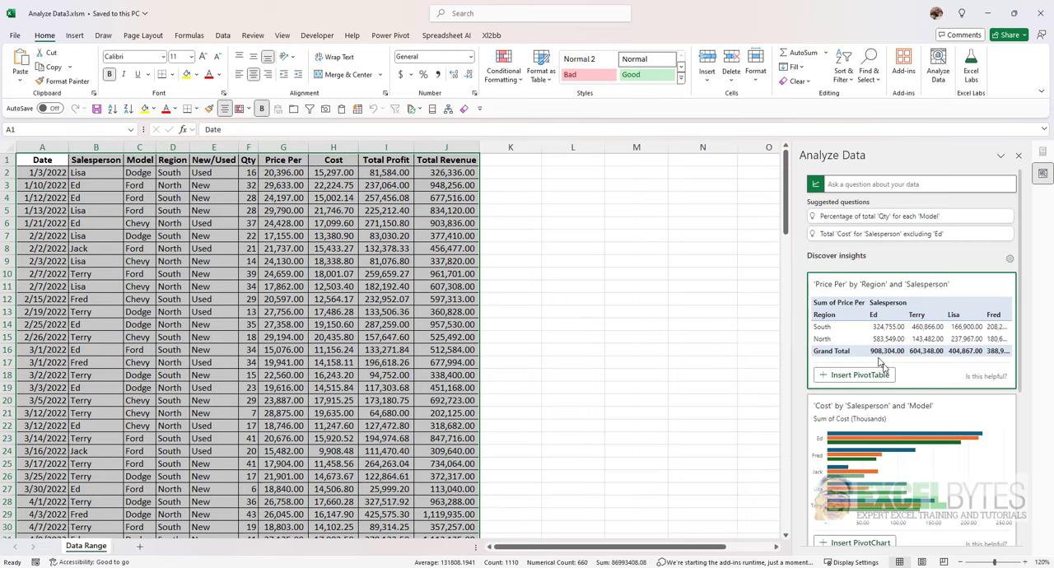
mouse_move(924, 382)
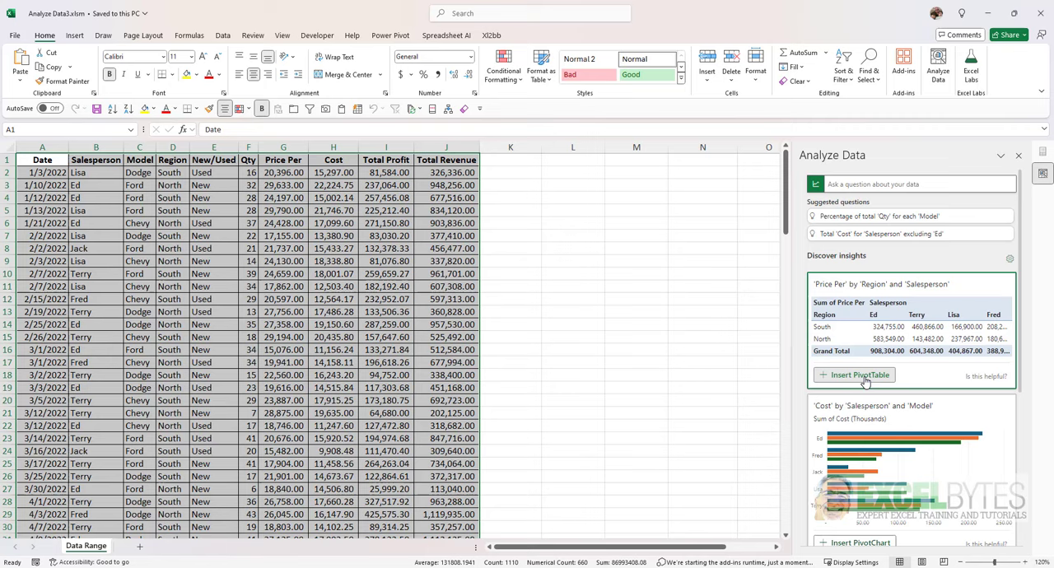
left_click(860, 375)
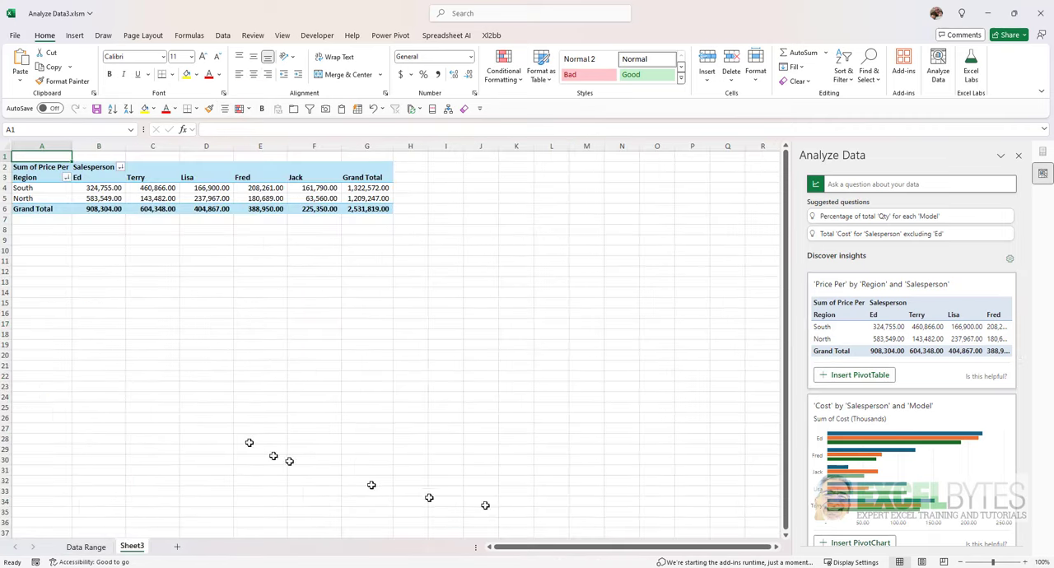
left_click(206, 188)
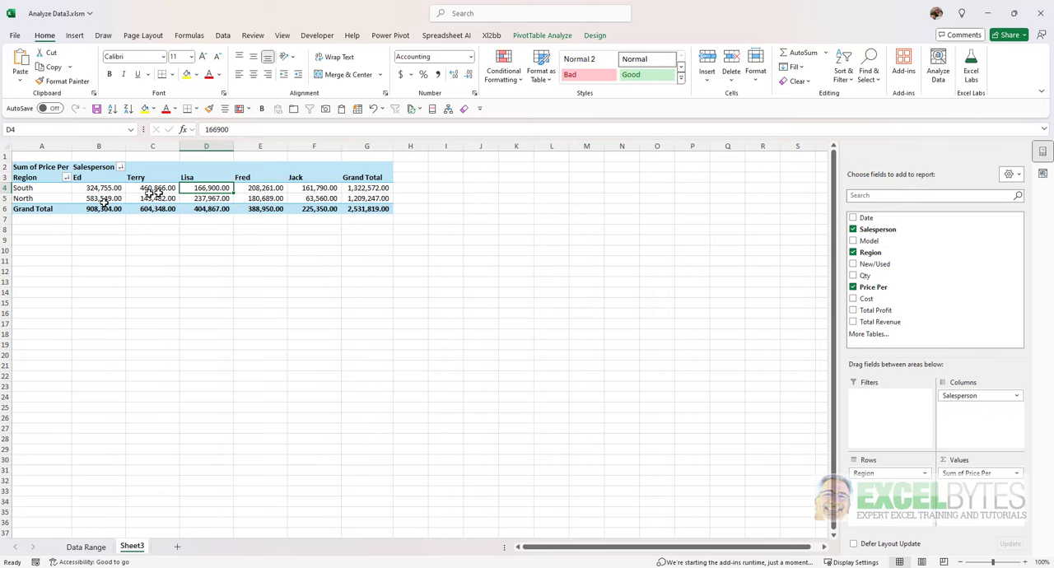
right_click(132, 547)
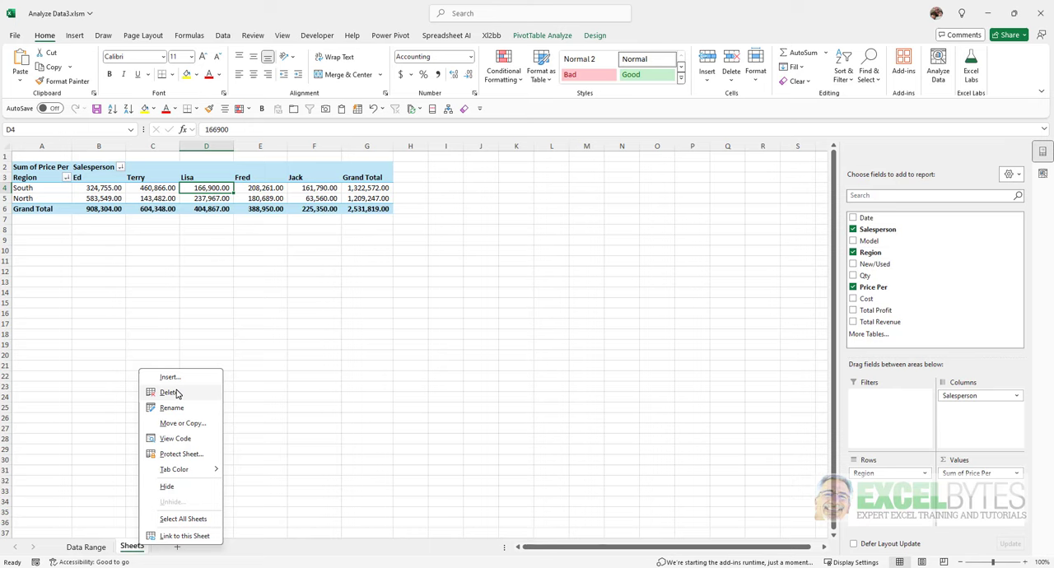
left_click(168, 392)
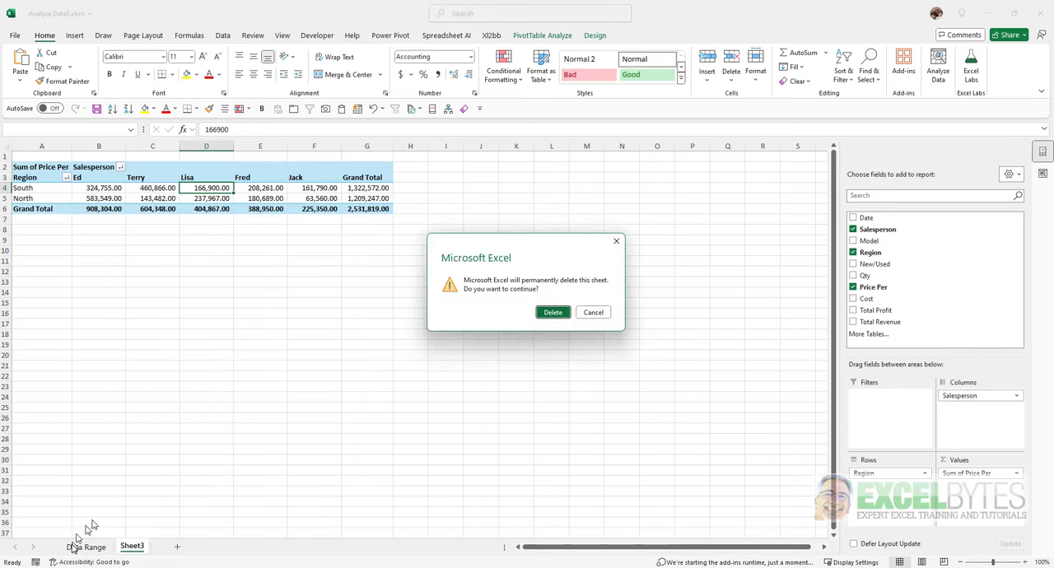
left_click(553, 313)
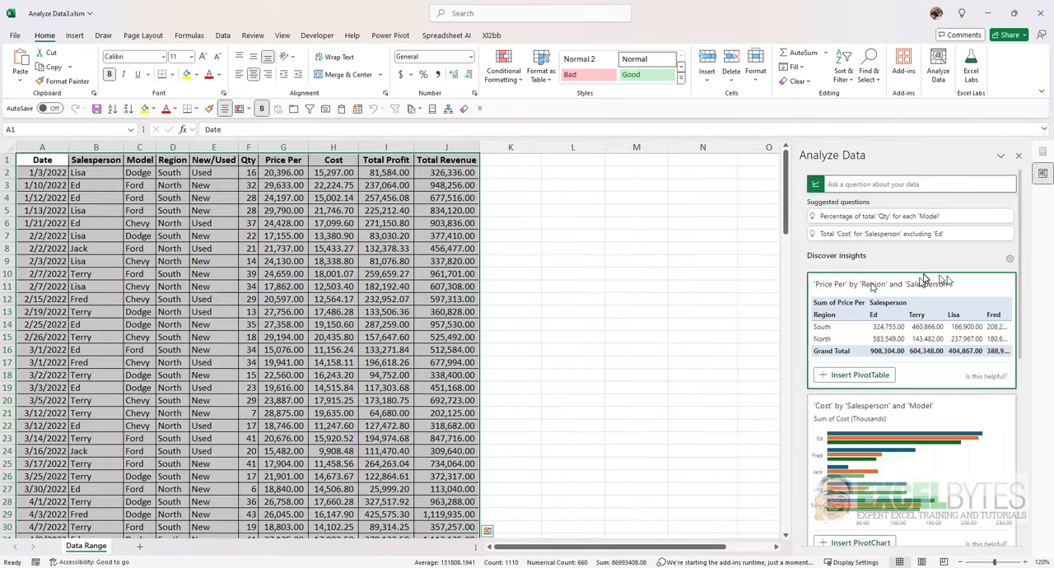
scroll("down", 3)
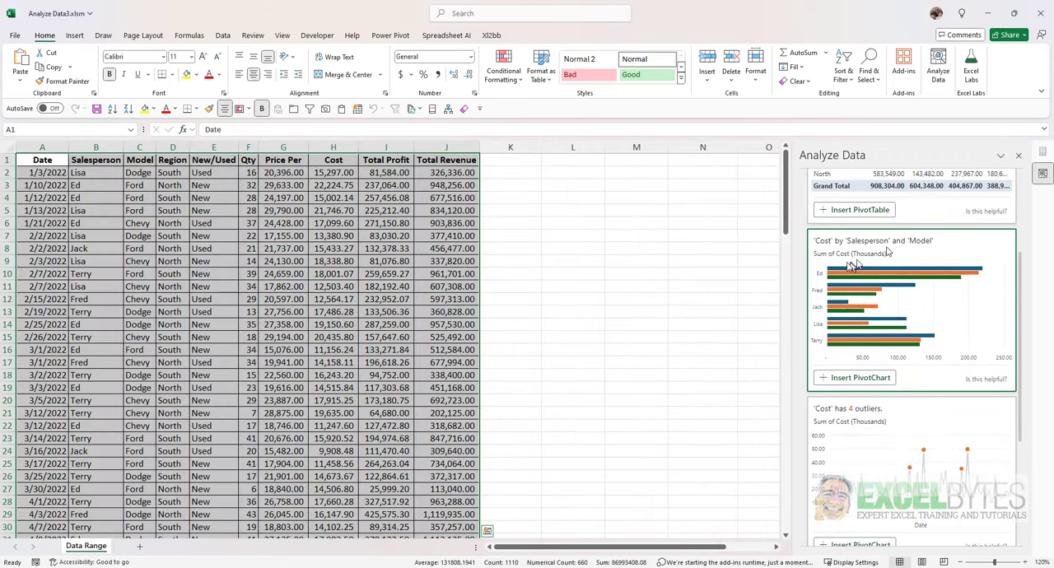
scroll("down", 3)
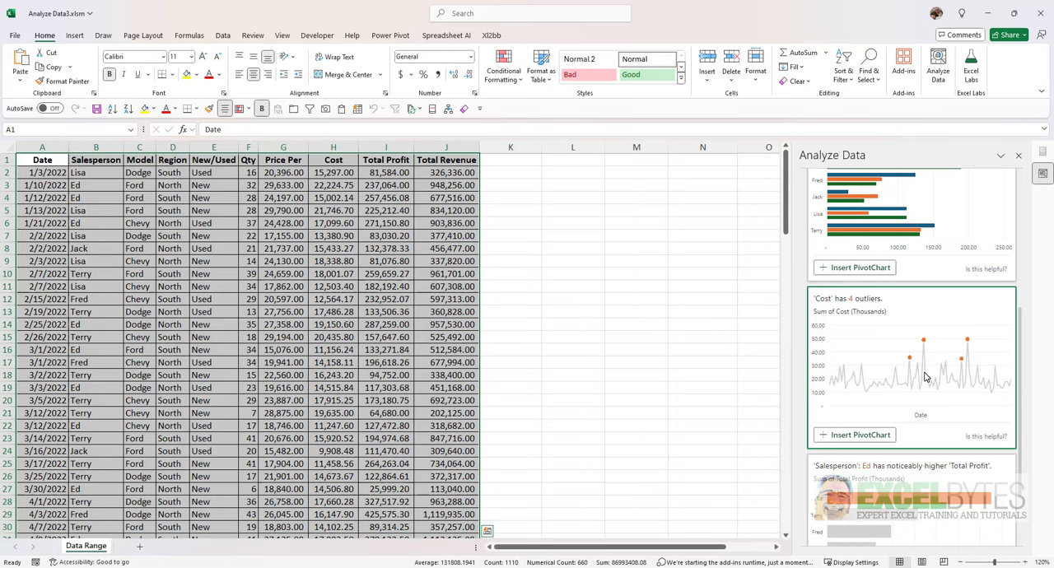
scroll("down", 3)
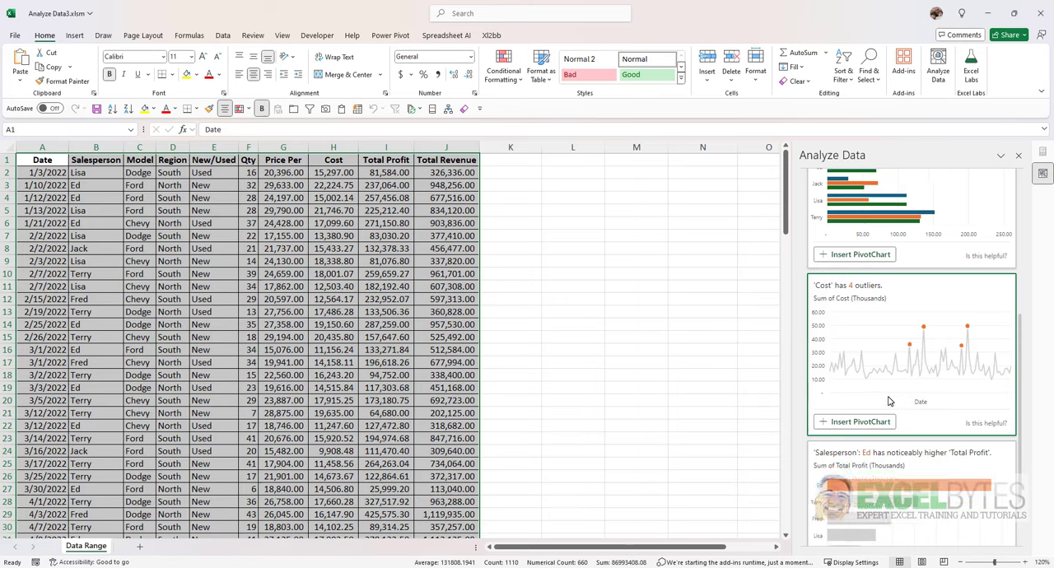
scroll("down", 3)
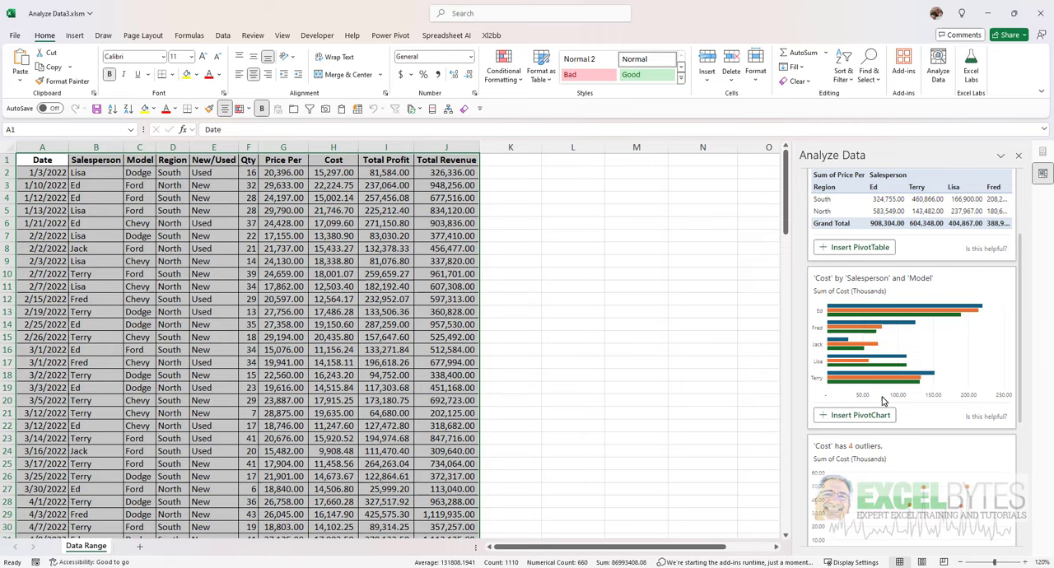
scroll("down", 3)
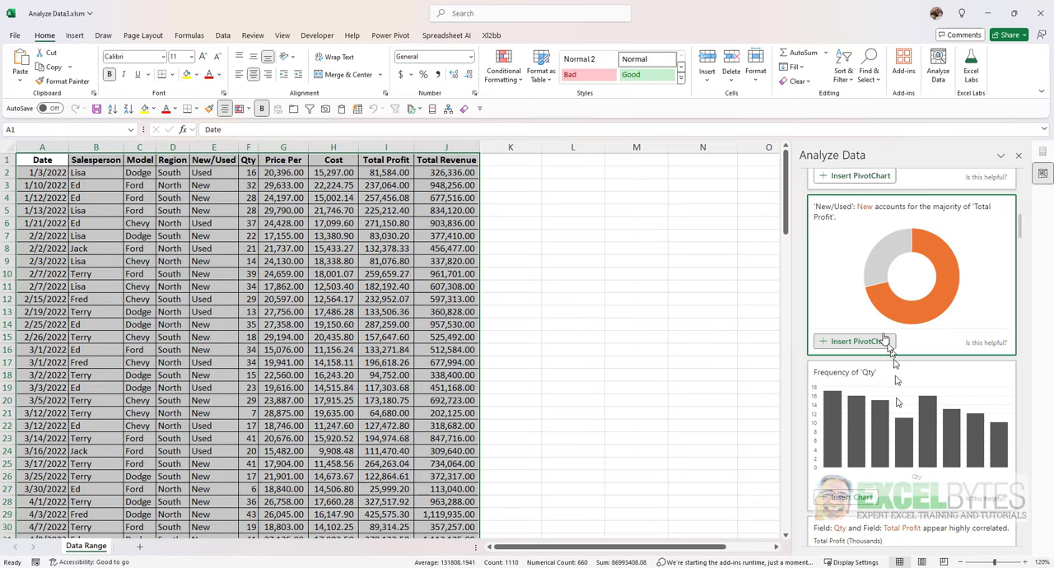
scroll("down", 3)
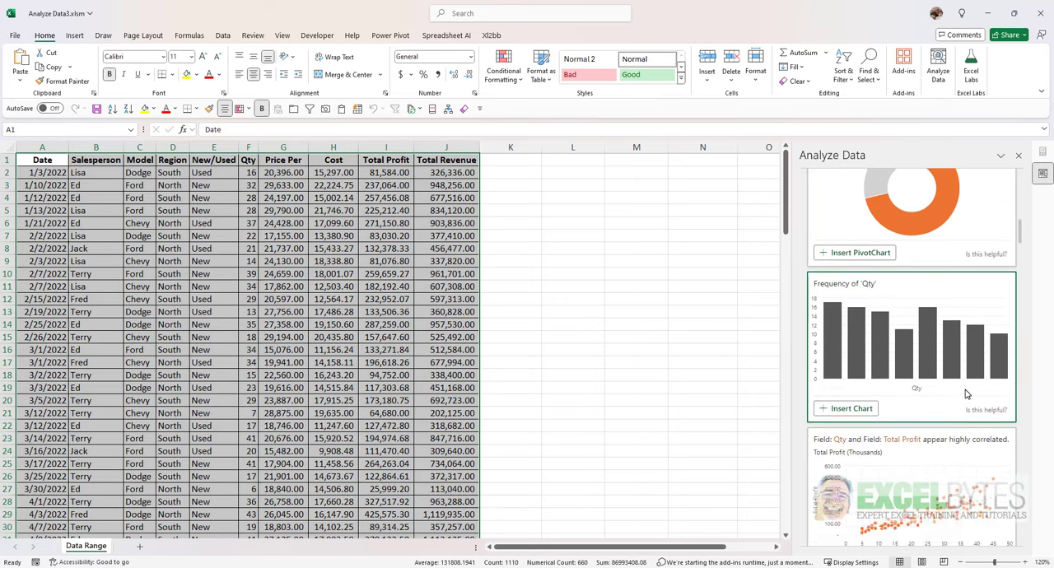
scroll("down", 3)
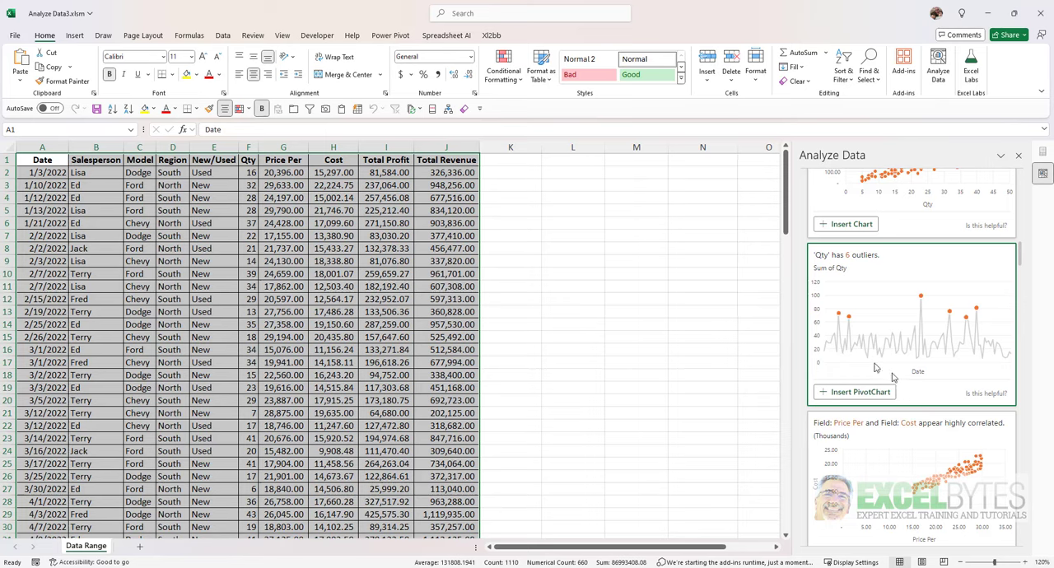
scroll("down", 3)
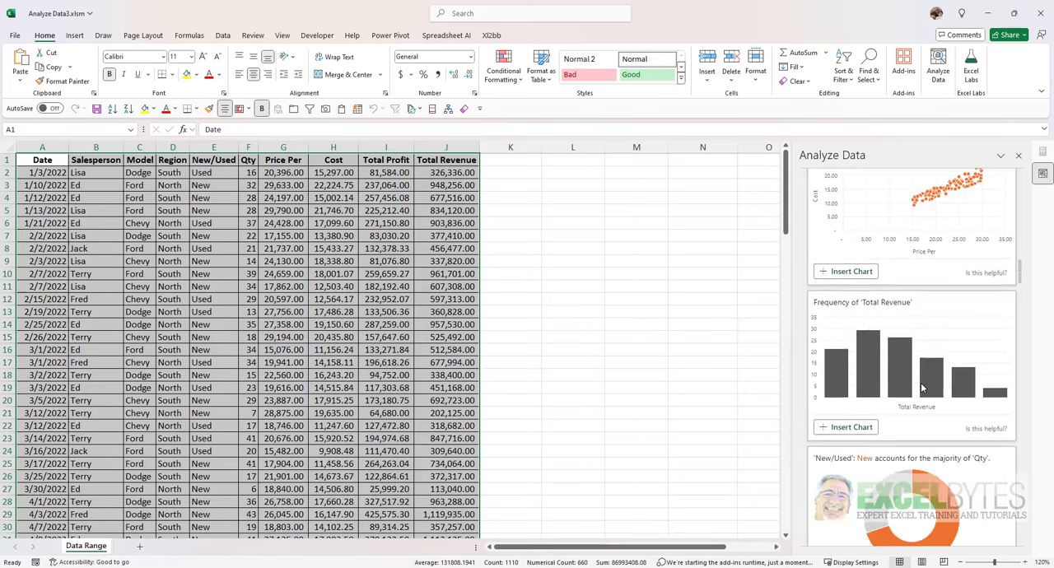
scroll("down", 3)
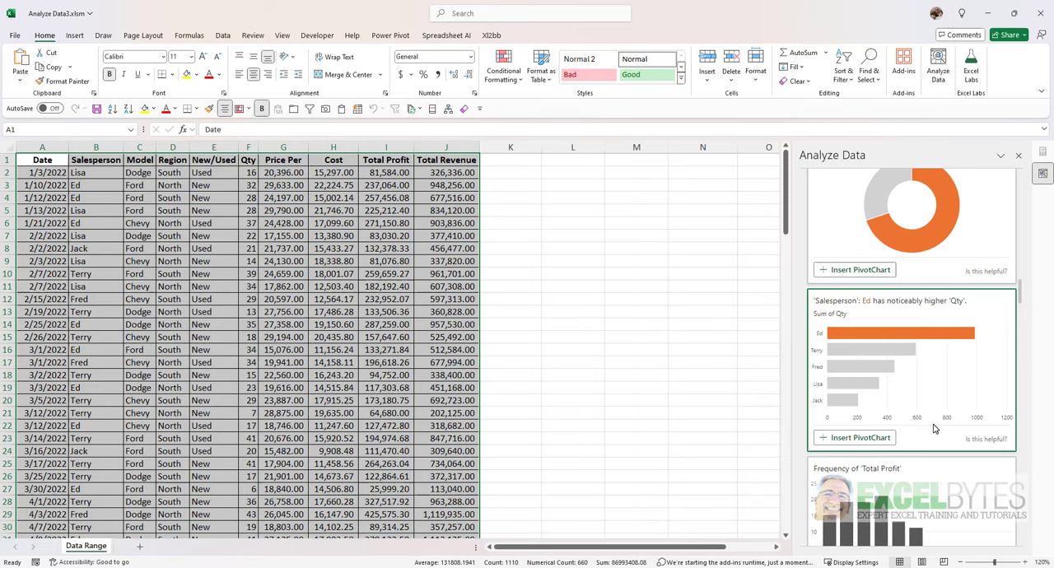
scroll("down", 3)
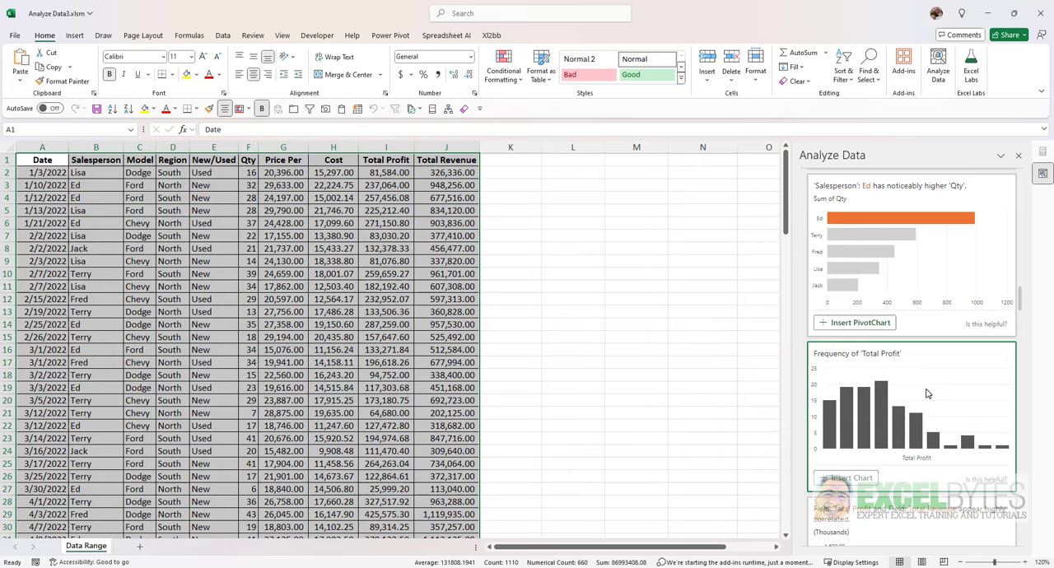
scroll("down", 3)
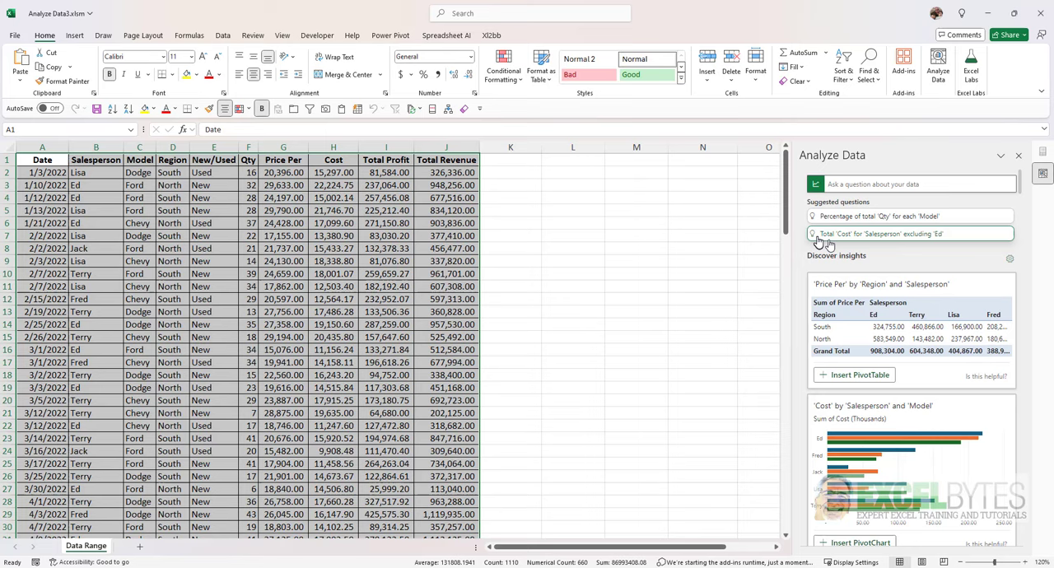
mouse_move(919, 266)
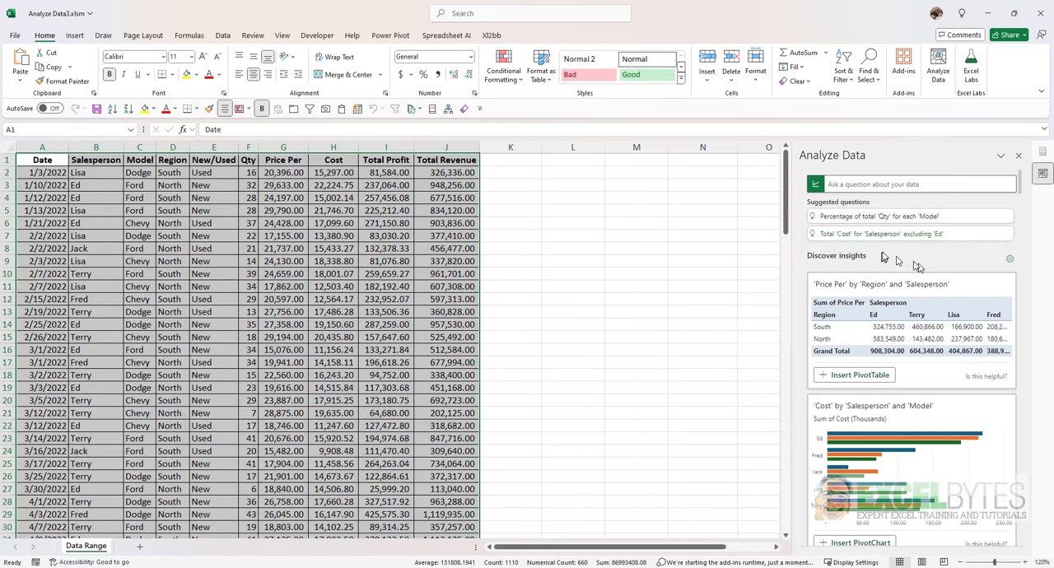
mouse_move(919, 267)
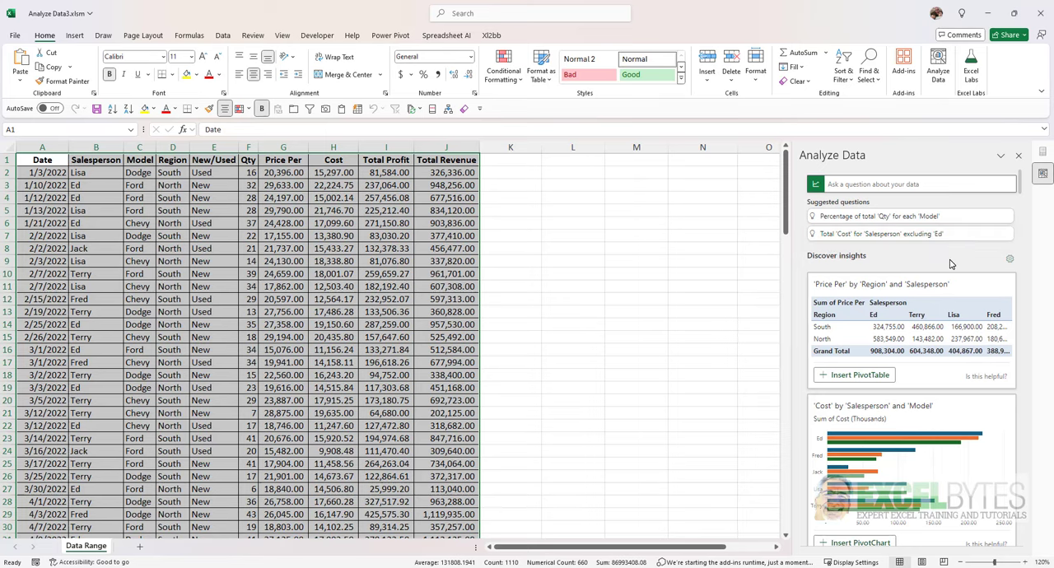
Ask Analyze Data the question 'highest sales by person' and submit it.
left_click(909, 185)
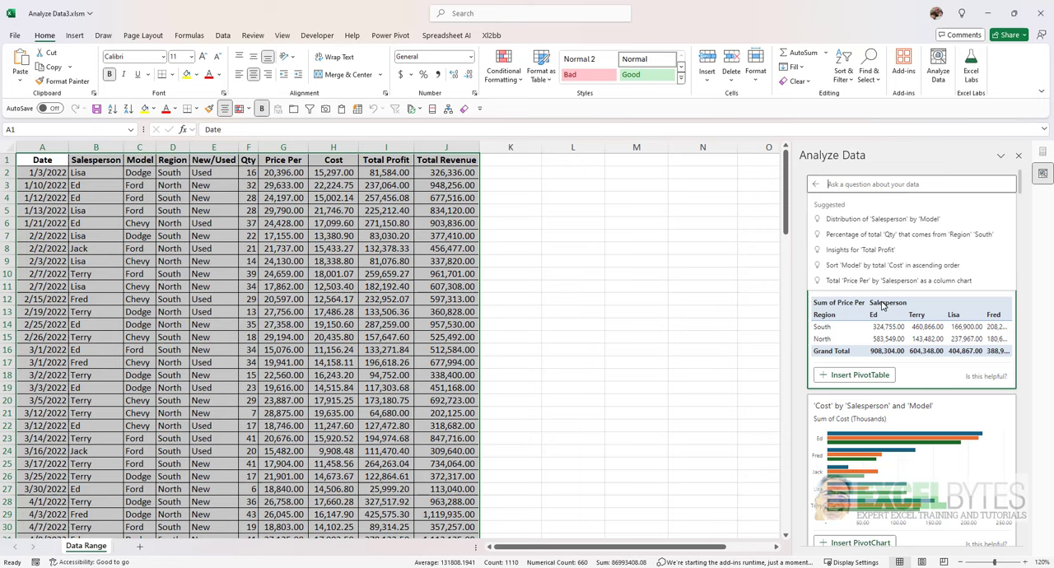
type("highest sales")
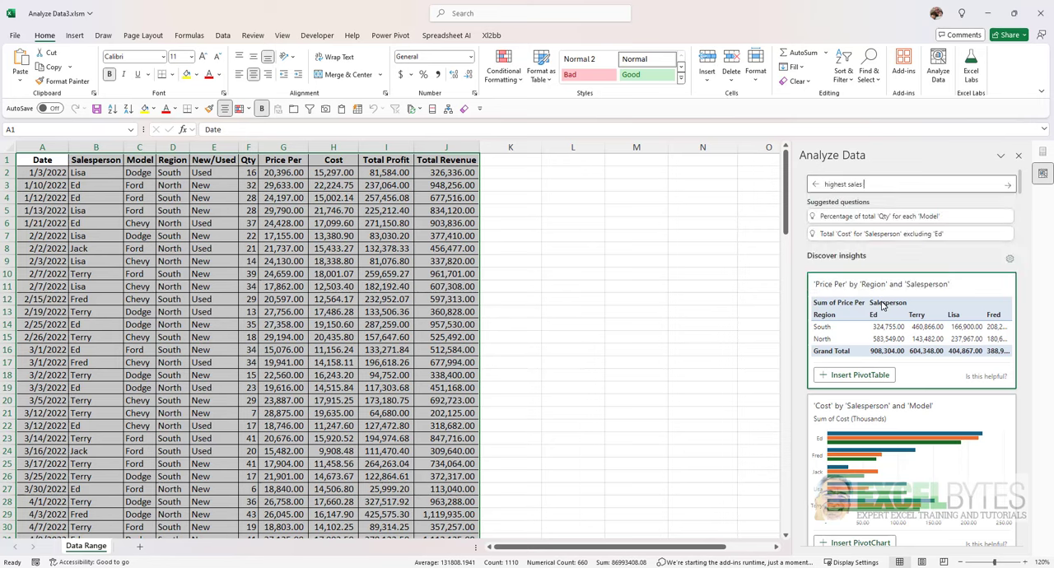
type("by person")
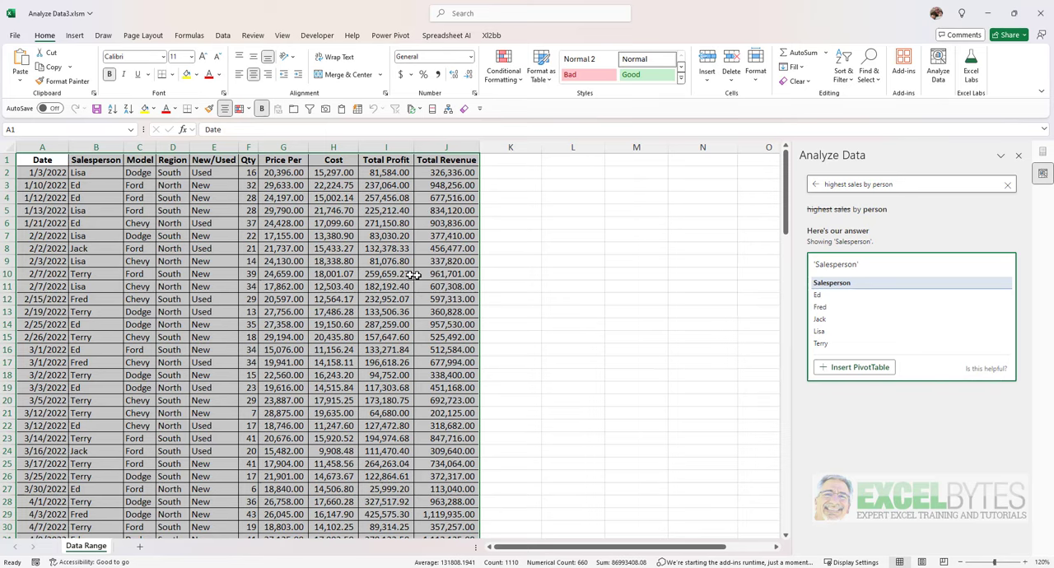
left_click(815, 184)
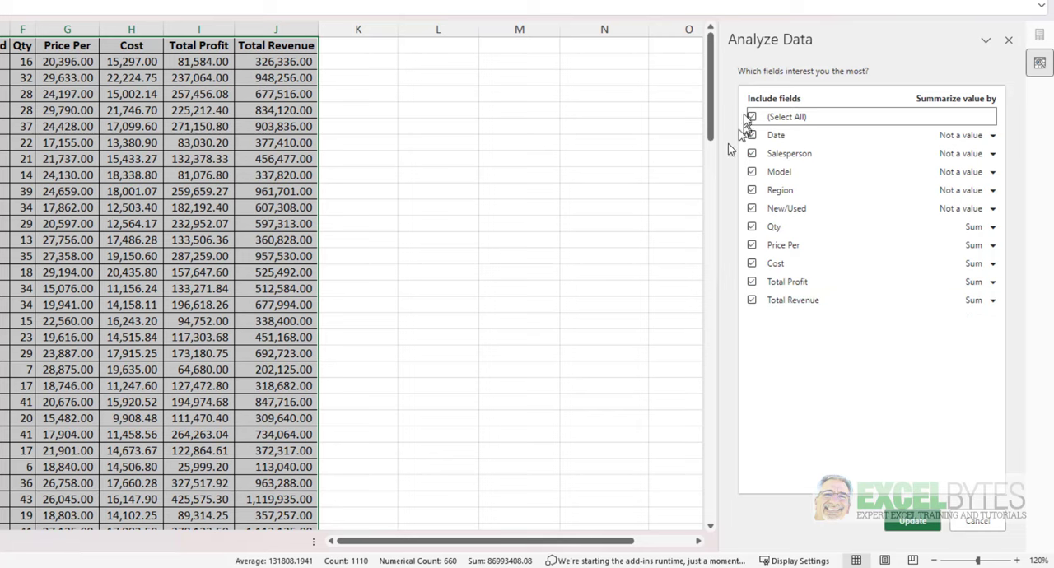
Restrict insight fields to Model, Region and Total Profit and update the insights.
left_click(751, 115)
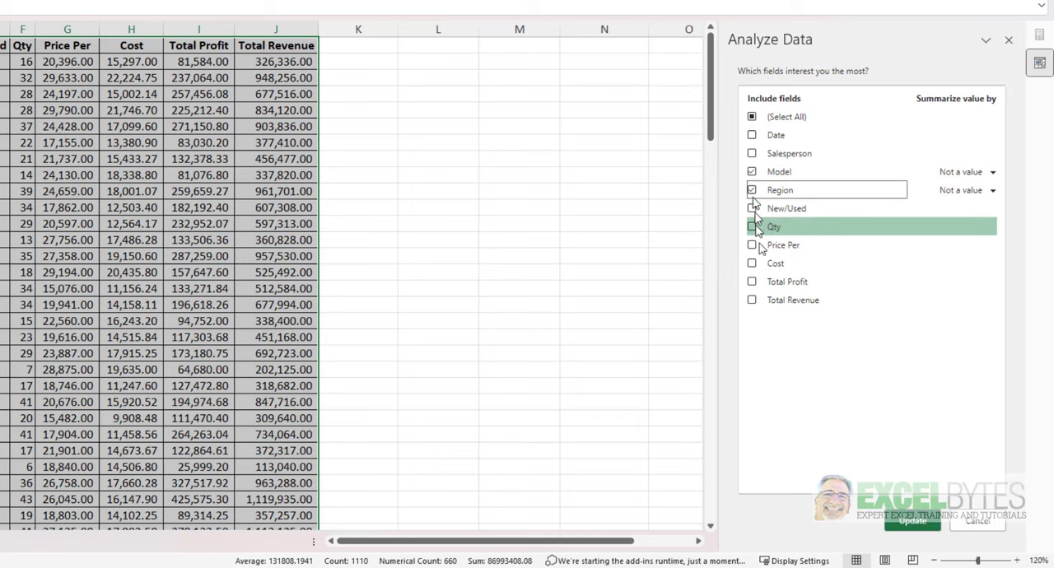
left_click(751, 282)
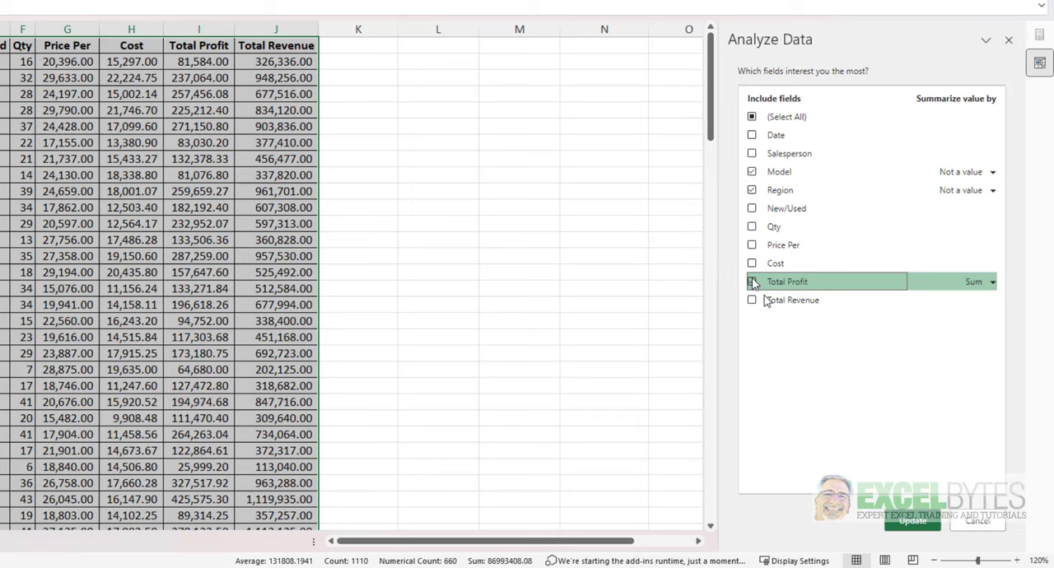
left_click(912, 521)
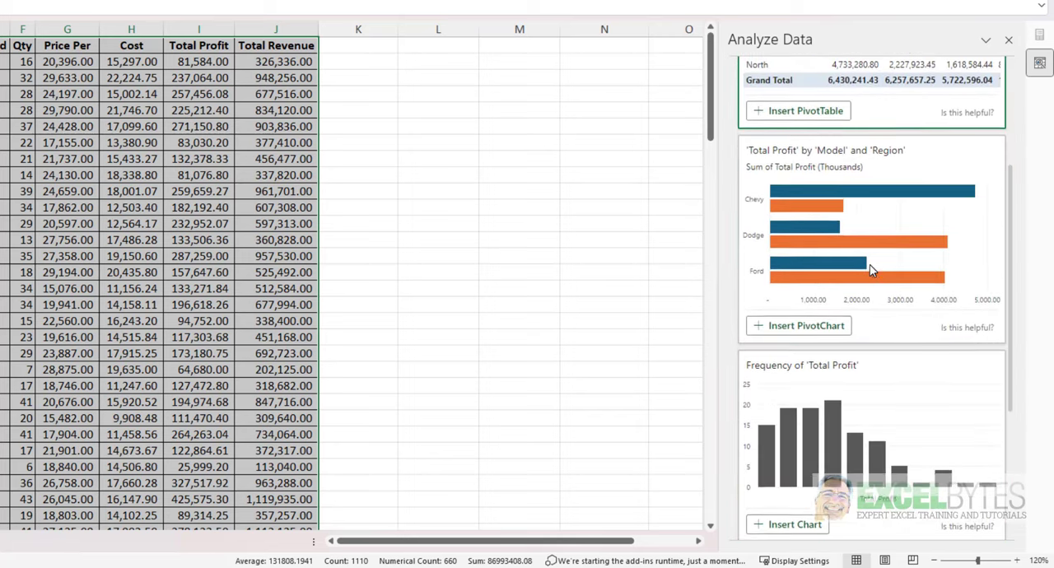
scroll("down", 3)
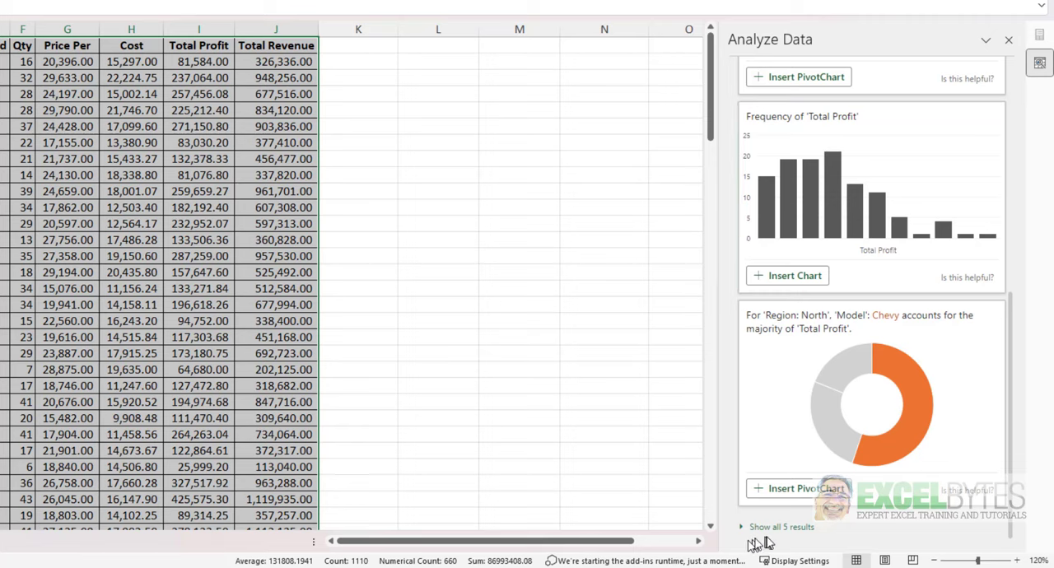